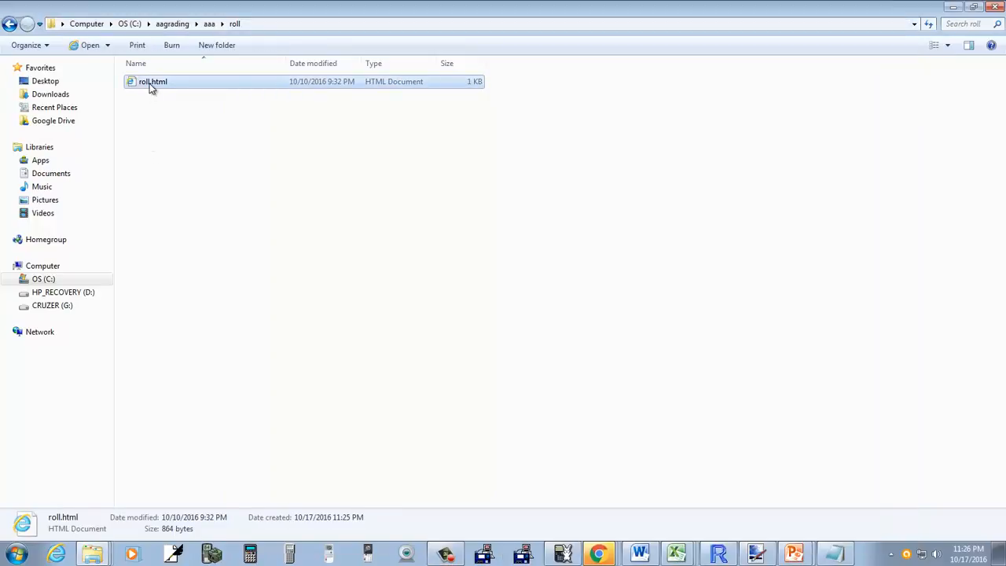
Bring up the context menu of actions for roll.html in the roll folder.
{"action": "right_click", "coordinate": [154, 81]}
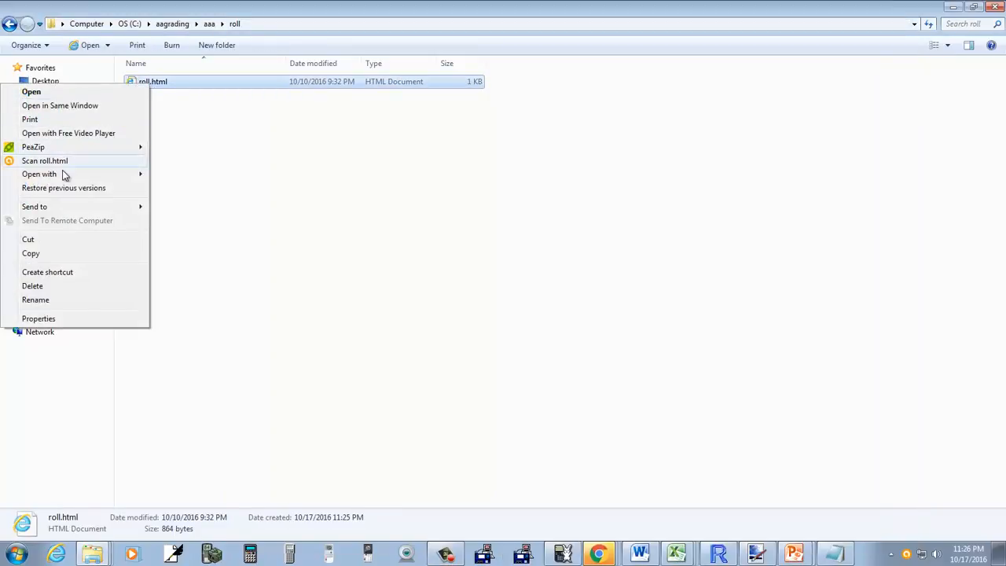
Load roll.html in Chrome and bring up Developer tools via More tools.
{"action": "left_click", "coordinate": [31, 91]}
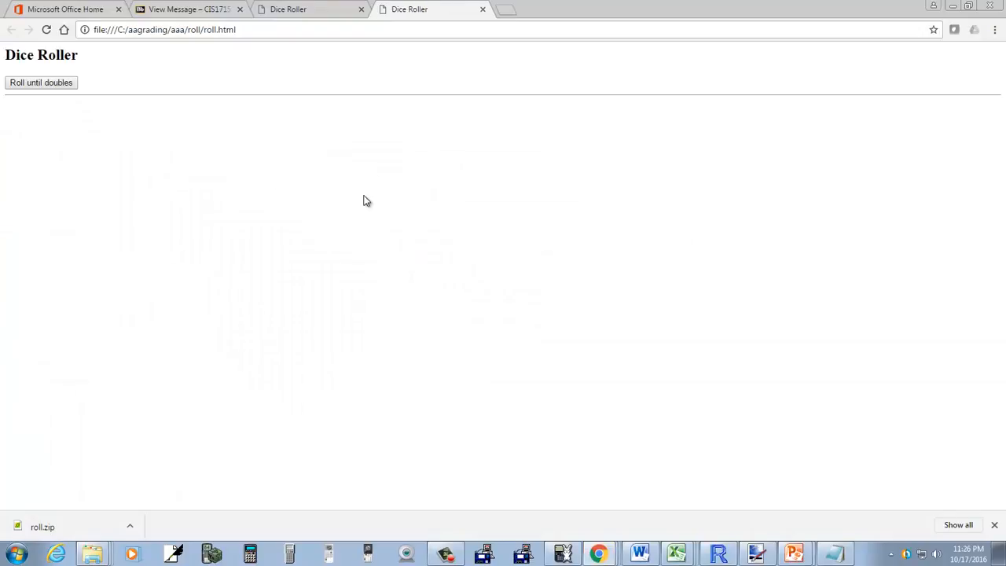
{"action": "mouse_move", "coordinate": [998, 145]}
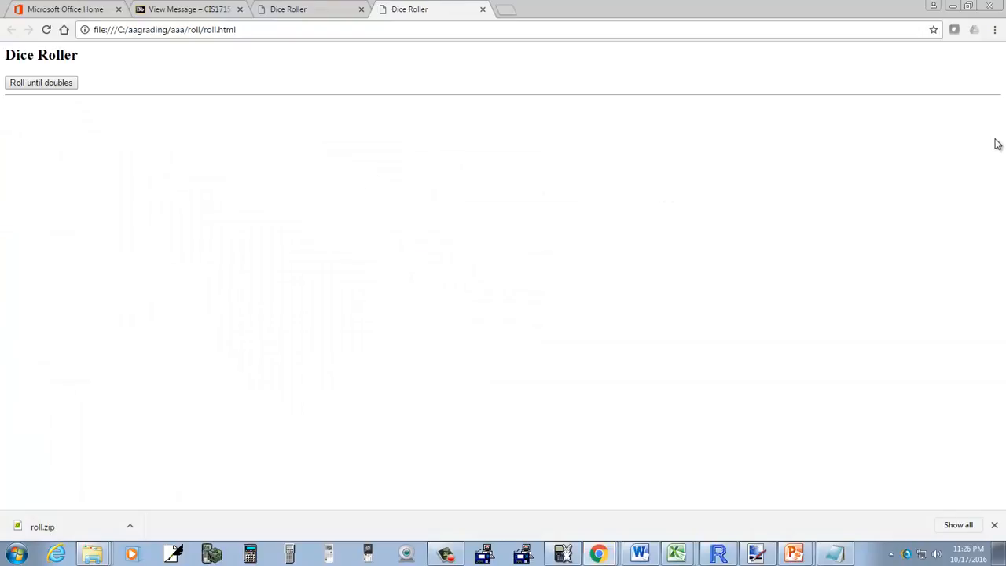
{"action": "left_click", "coordinate": [995, 30]}
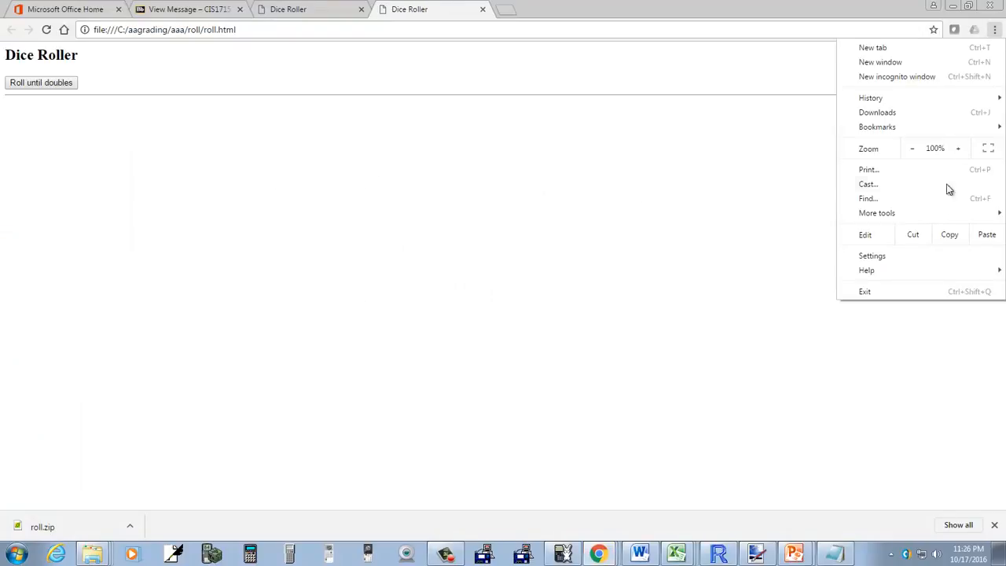
{"action": "left_click", "coordinate": [878, 212]}
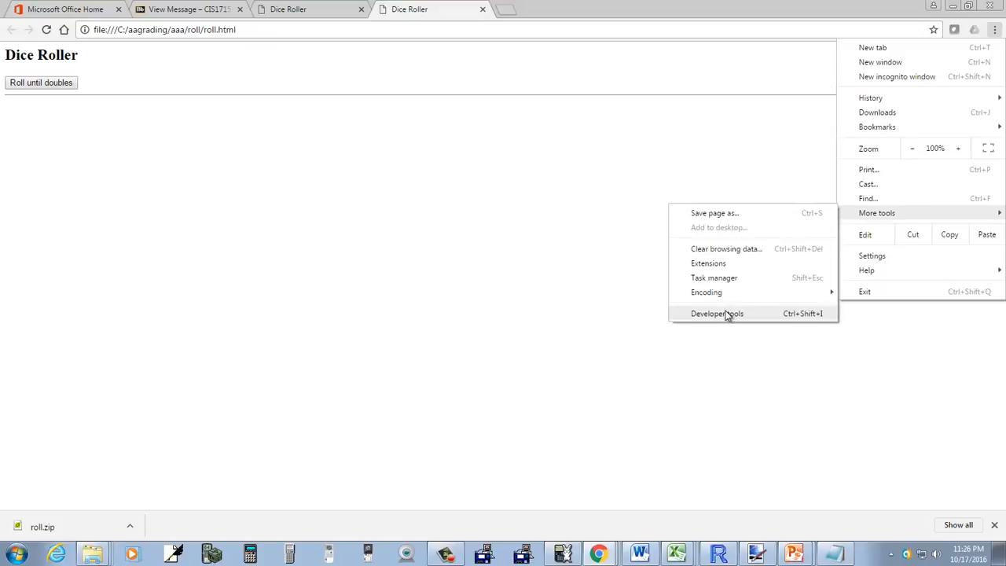
{"action": "left_click", "coordinate": [717, 313]}
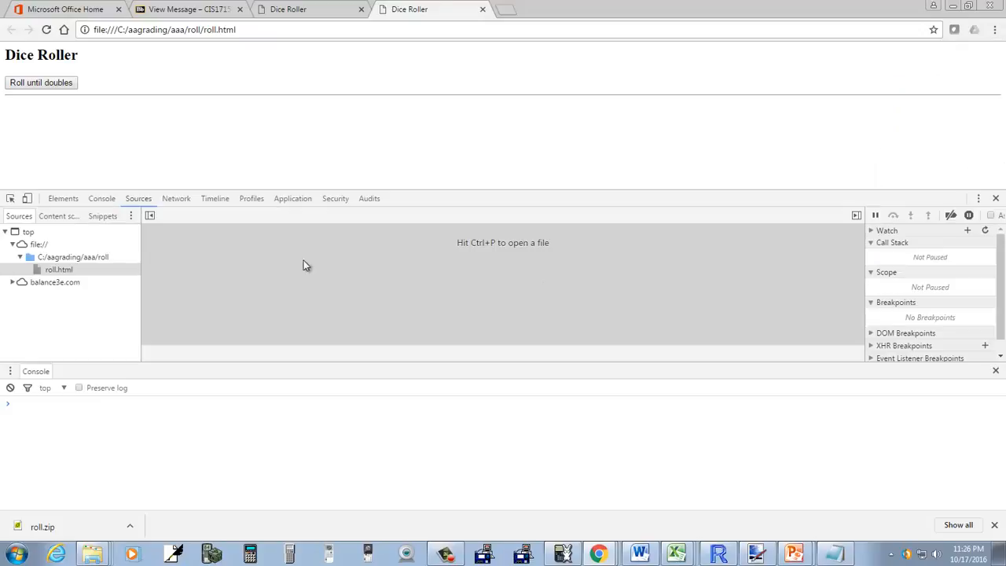
Show roll.html's source code in the Sources panel and scroll through it.
{"action": "left_click", "coordinate": [58, 269]}
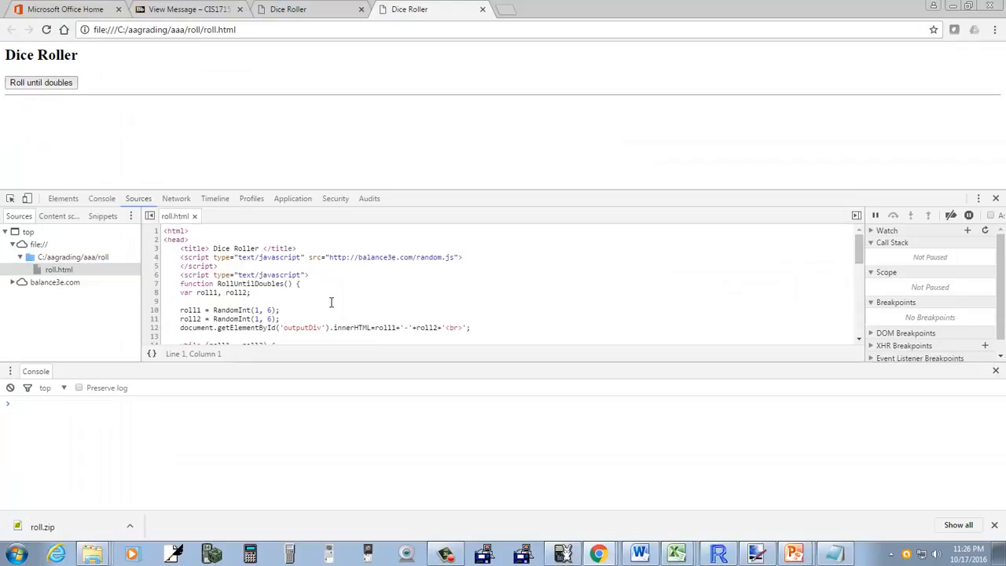
{"action": "scroll", "scroll_direction": "down", "scroll_amount": 3}
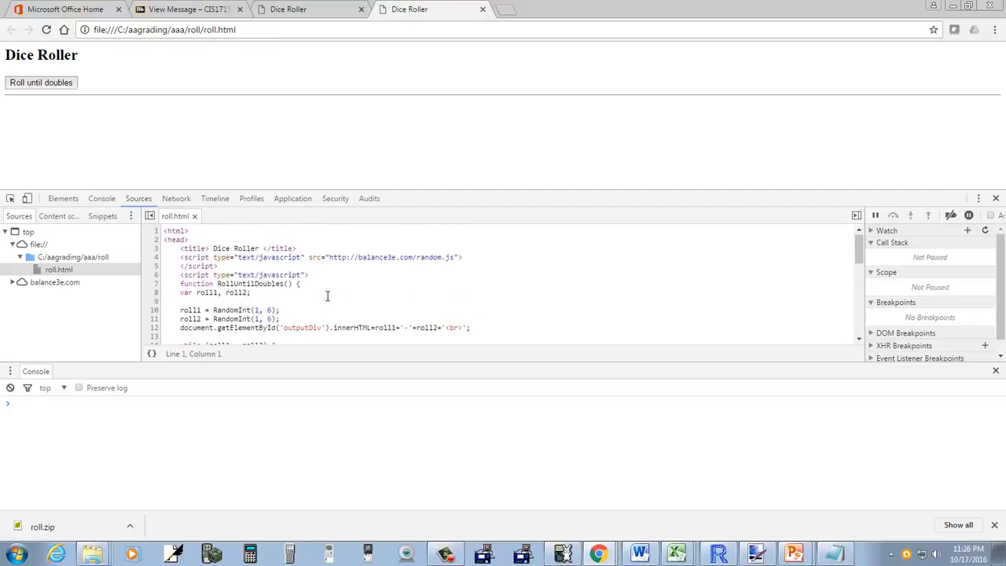
{"action": "mouse_move", "coordinate": [816, 515]}
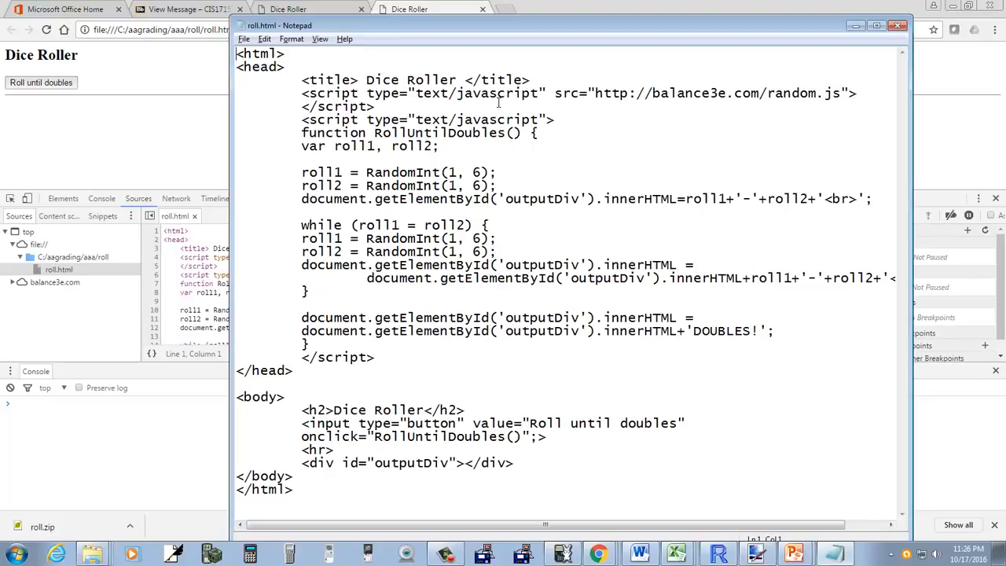
{"action": "mouse_move", "coordinate": [425, 113]}
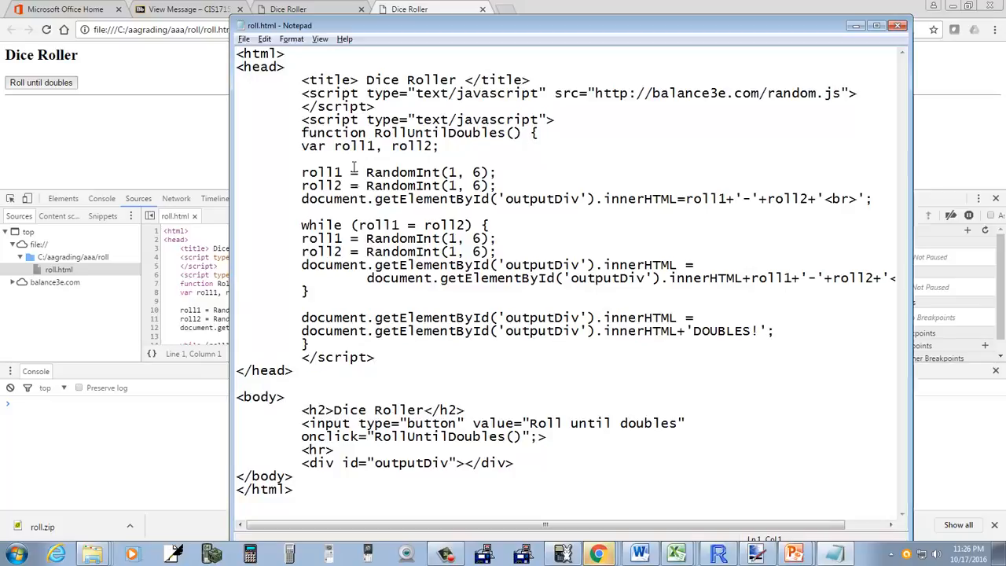
{"action": "mouse_move", "coordinate": [453, 135]}
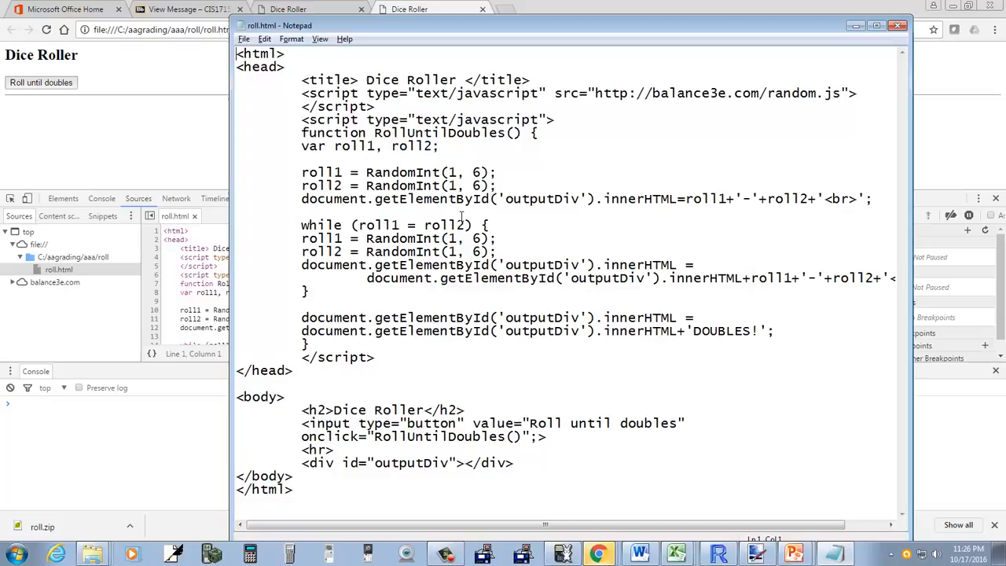
{"action": "mouse_move", "coordinate": [826, 206]}
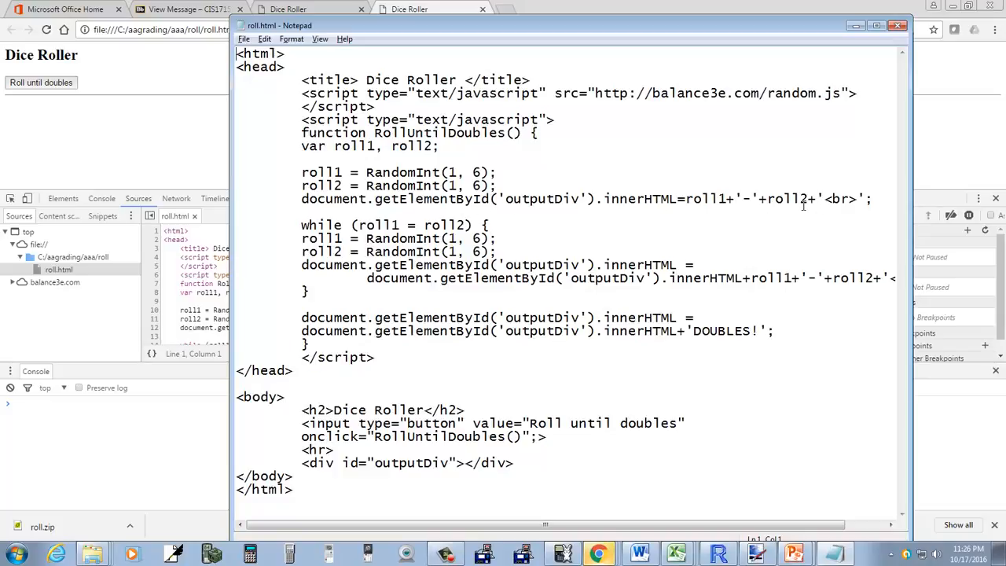
{"action": "mouse_move", "coordinate": [527, 217]}
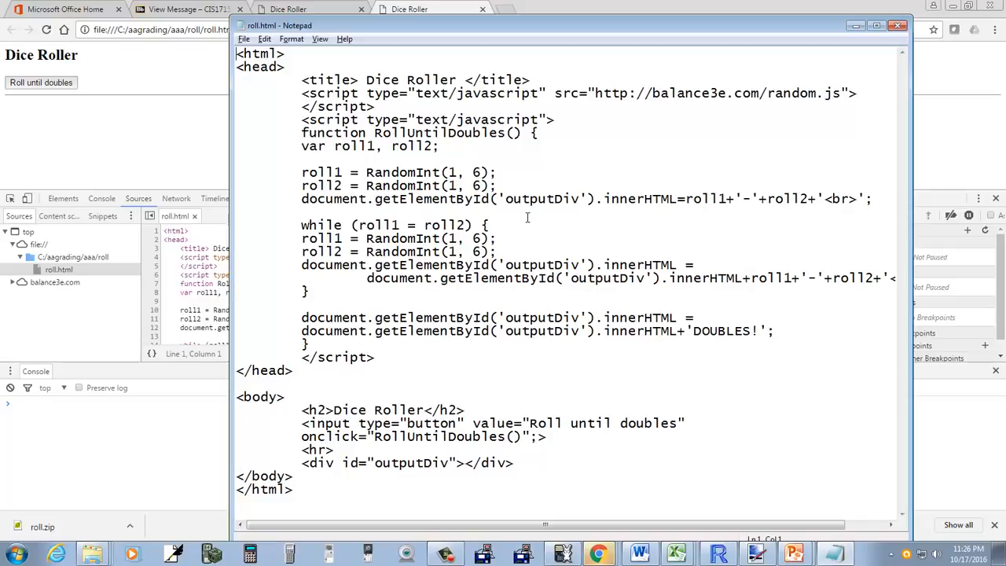
{"action": "mouse_move", "coordinate": [421, 231]}
{"action": "type", "text": "="}
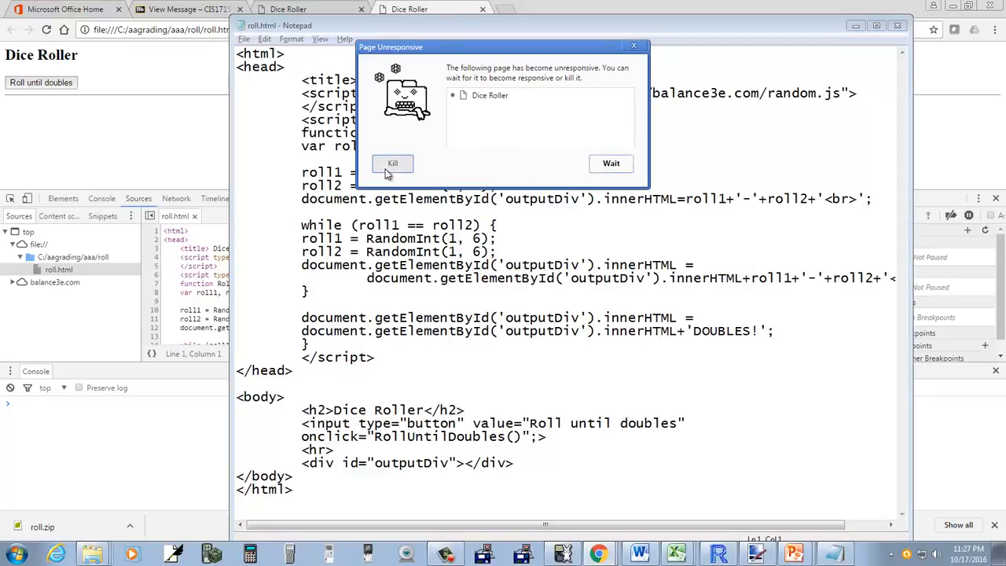
Kill the unresponsive Dice Roller page from the Page Unresponsive dialog.
{"action": "left_click", "coordinate": [393, 164]}
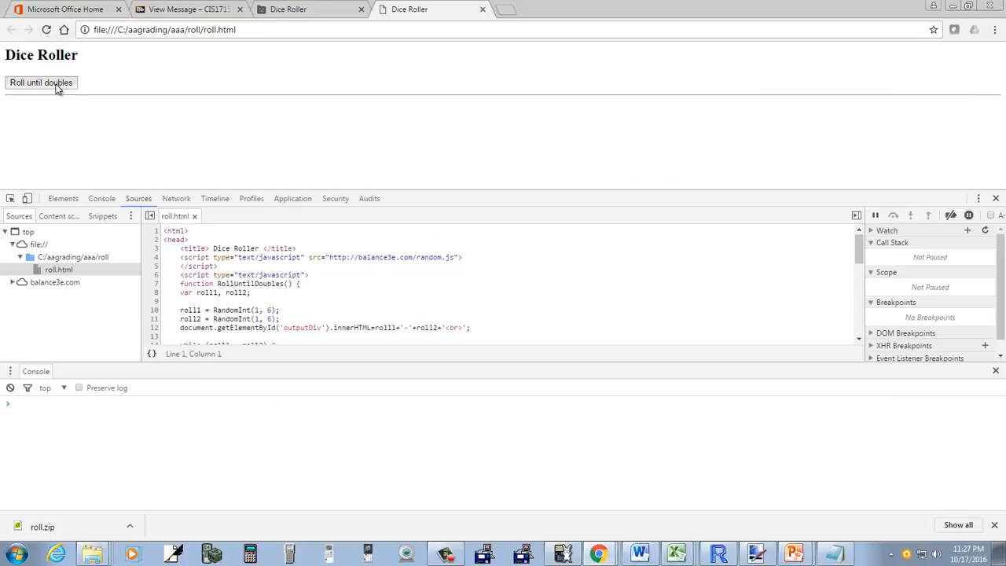
{"action": "mouse_move", "coordinate": [483, 19]}
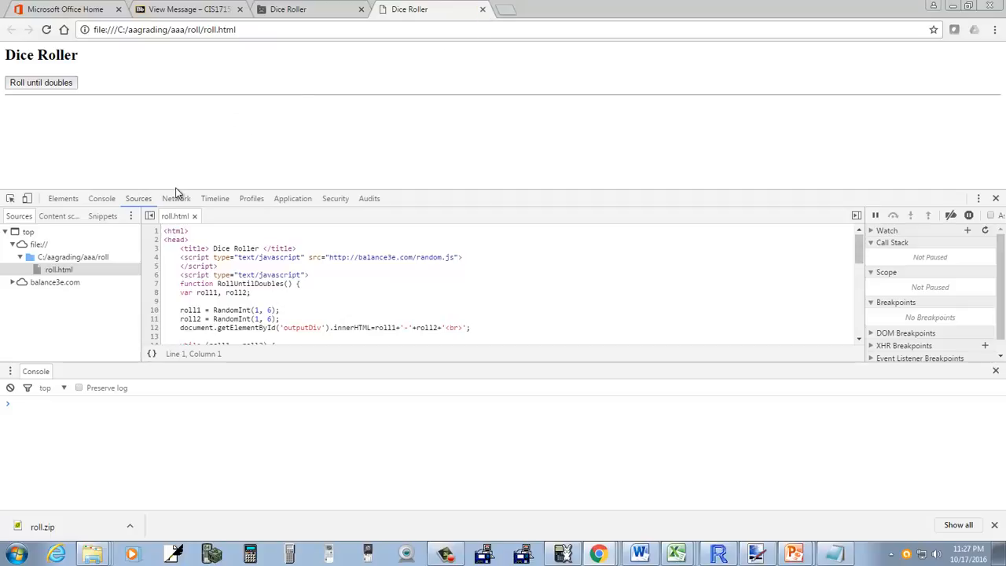
{"action": "mouse_move", "coordinate": [271, 257]}
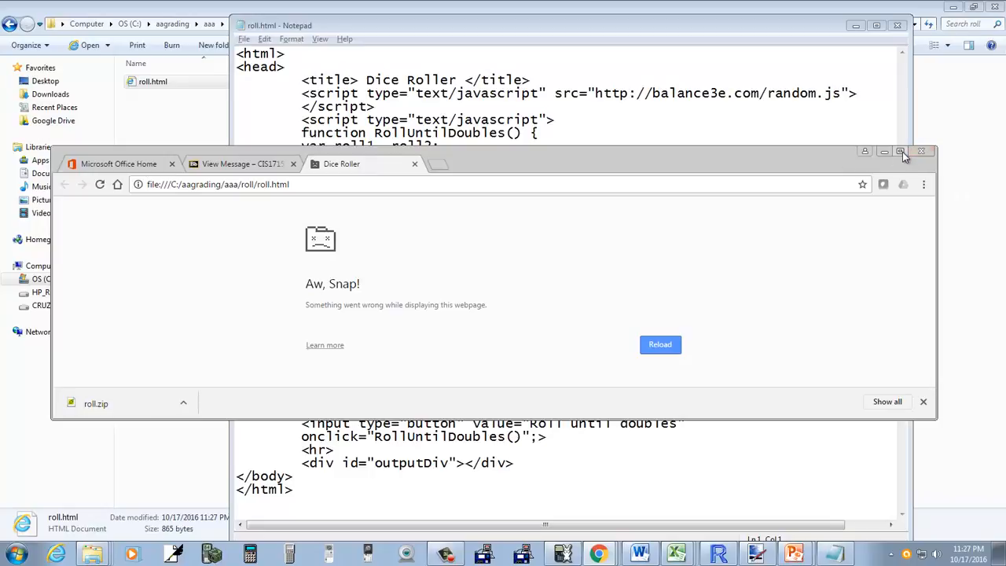
Reload the crashed page, roll until DOUBLES! prints, and select the output statement's continuation line in Notepad.
{"action": "left_click", "coordinate": [899, 151]}
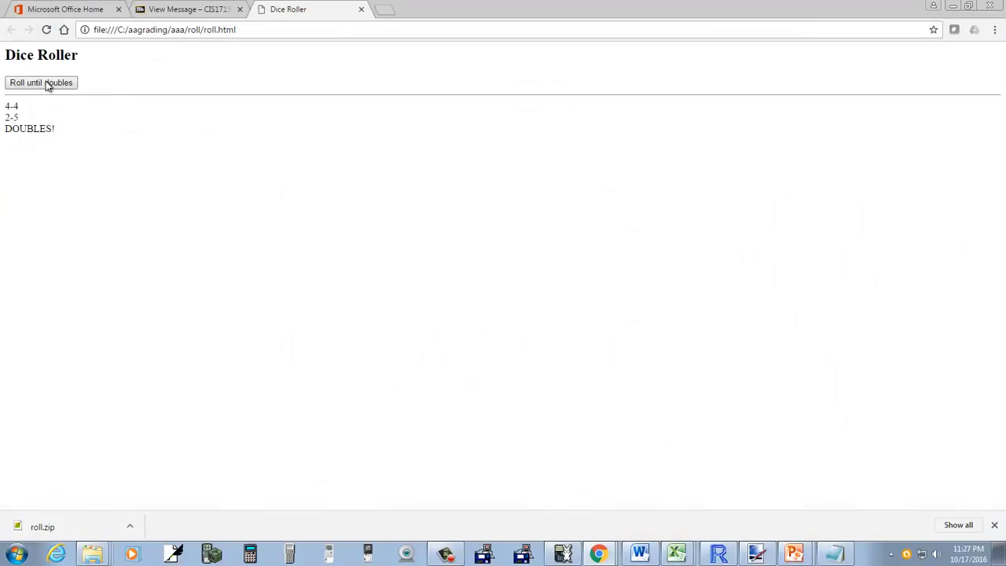
{"action": "left_click", "coordinate": [41, 81]}
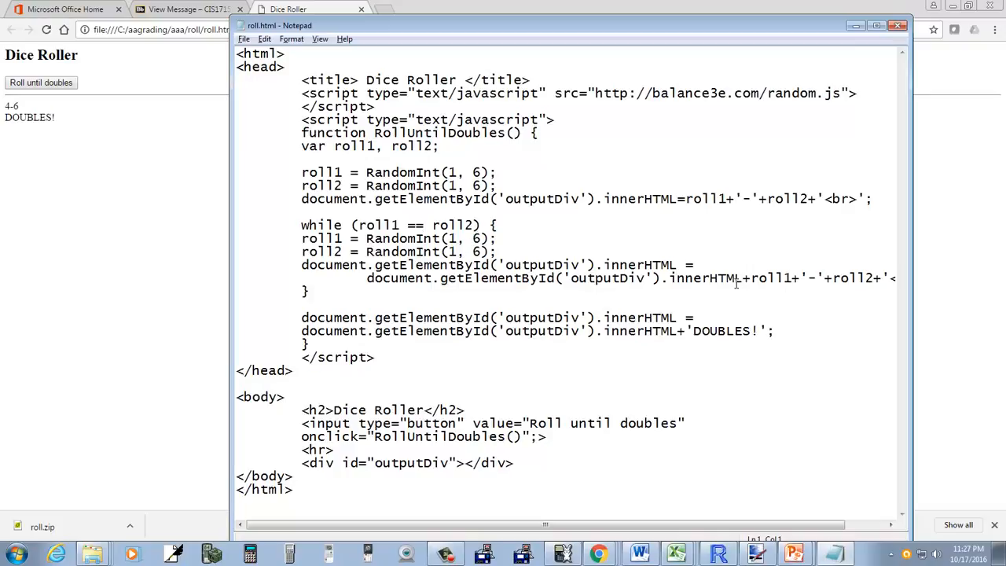
{"action": "left_click_drag", "start_coordinate": [366, 277], "coordinate": [758, 277]}
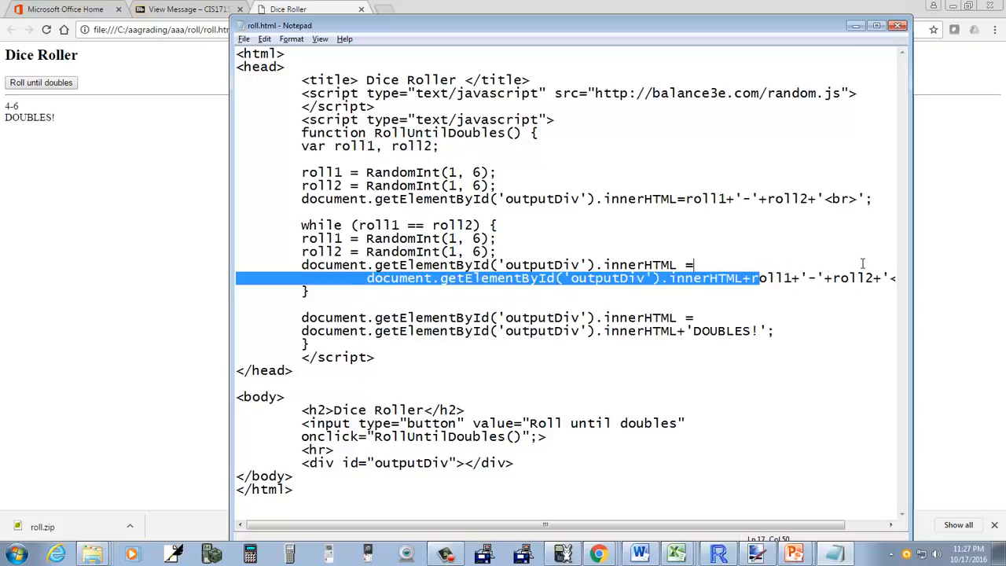